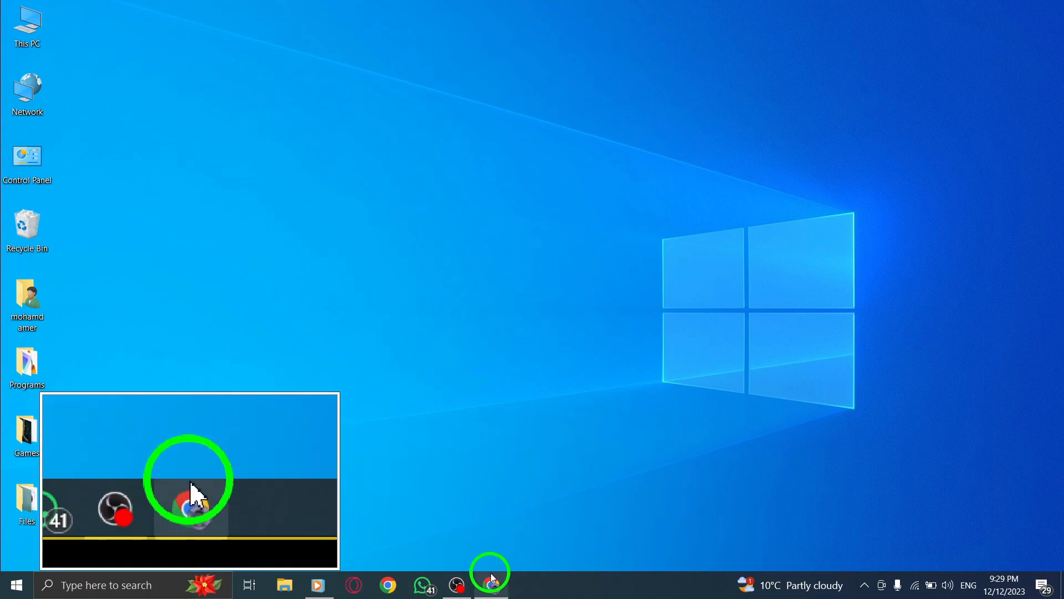
# Launch Chrome from the taskbar so the Facebook home feed loads
pyautogui.click(489, 584)
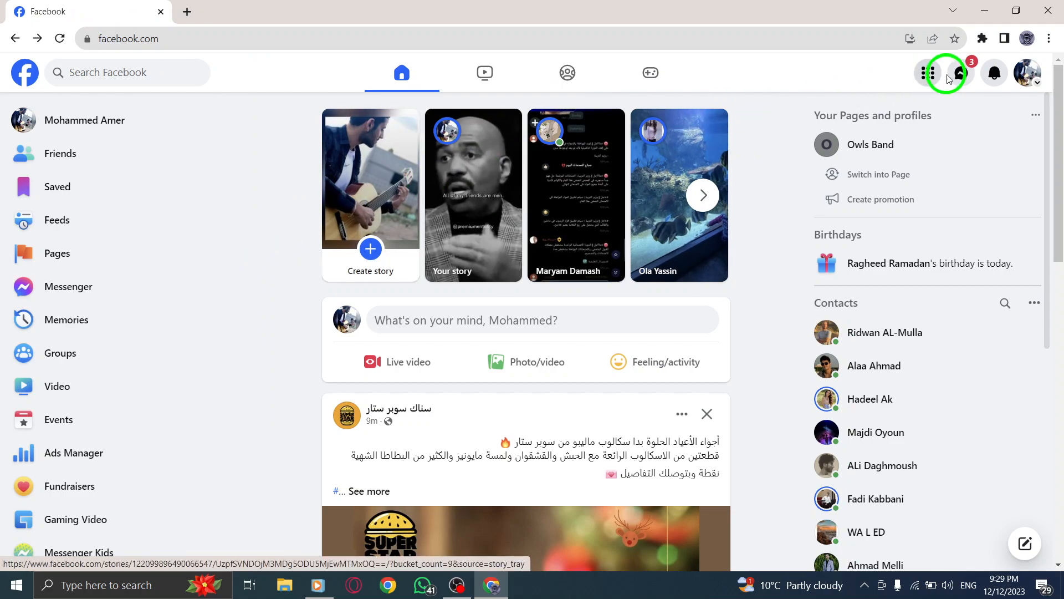
pyautogui.click(1027, 73)
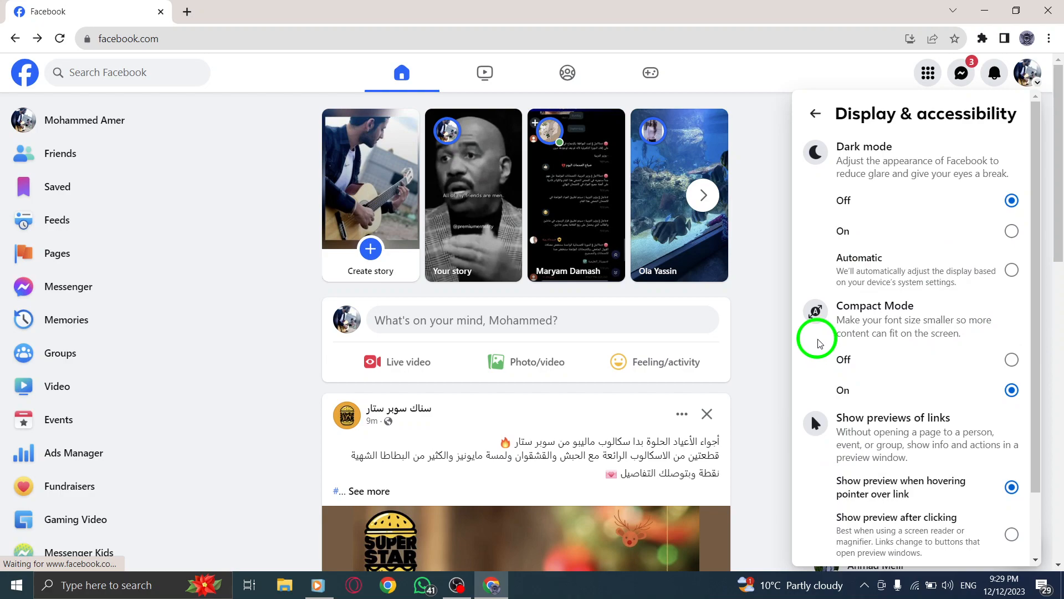
pyautogui.moveTo(825, 358)
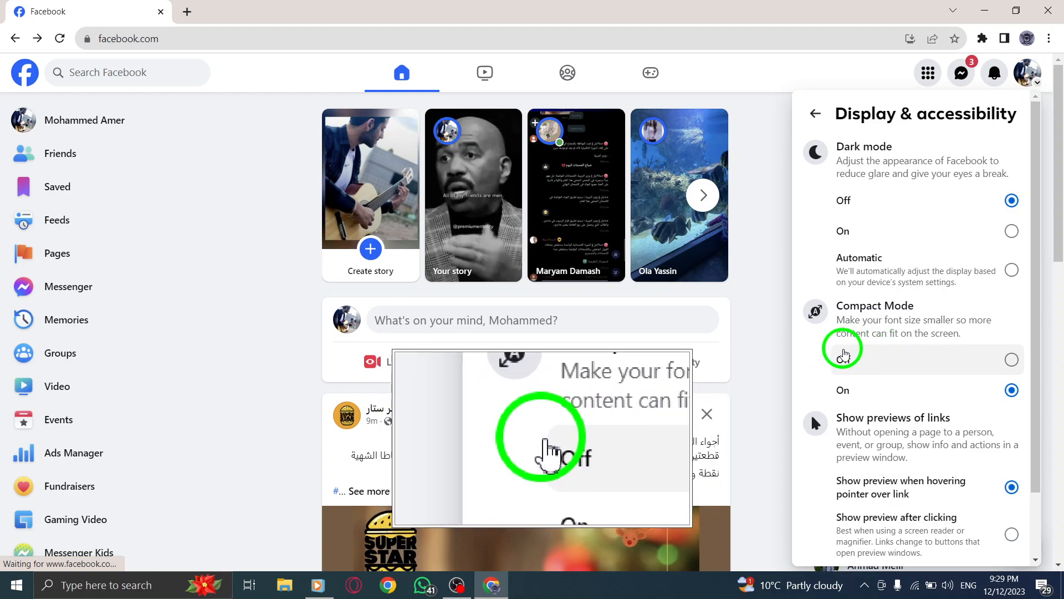
# Select Off under Compact Mode in Display & accessibility for larger, spaced text
pyautogui.click(1011, 360)
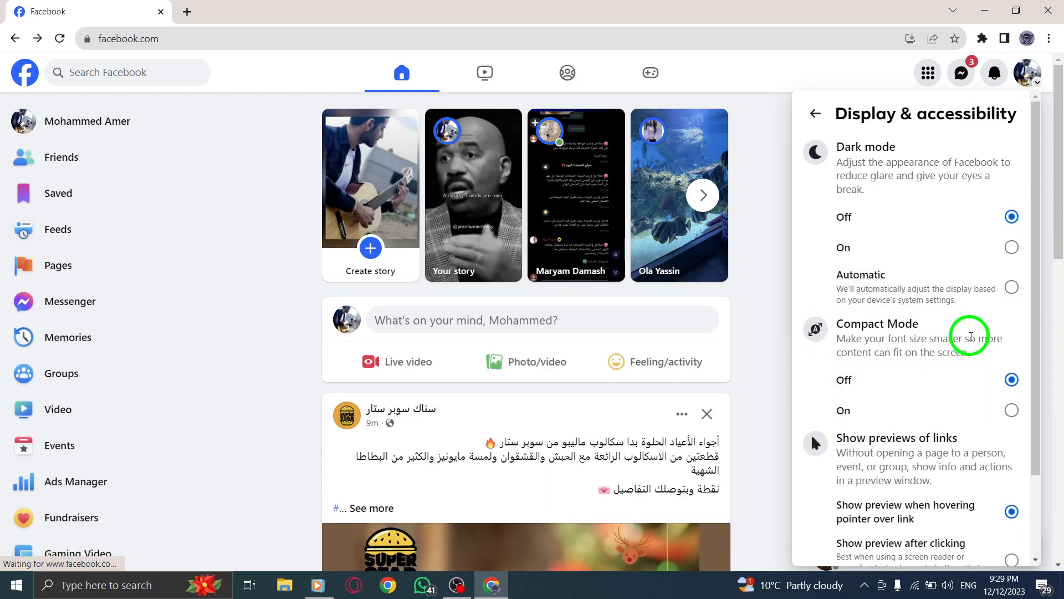
pyautogui.moveTo(773, 326)
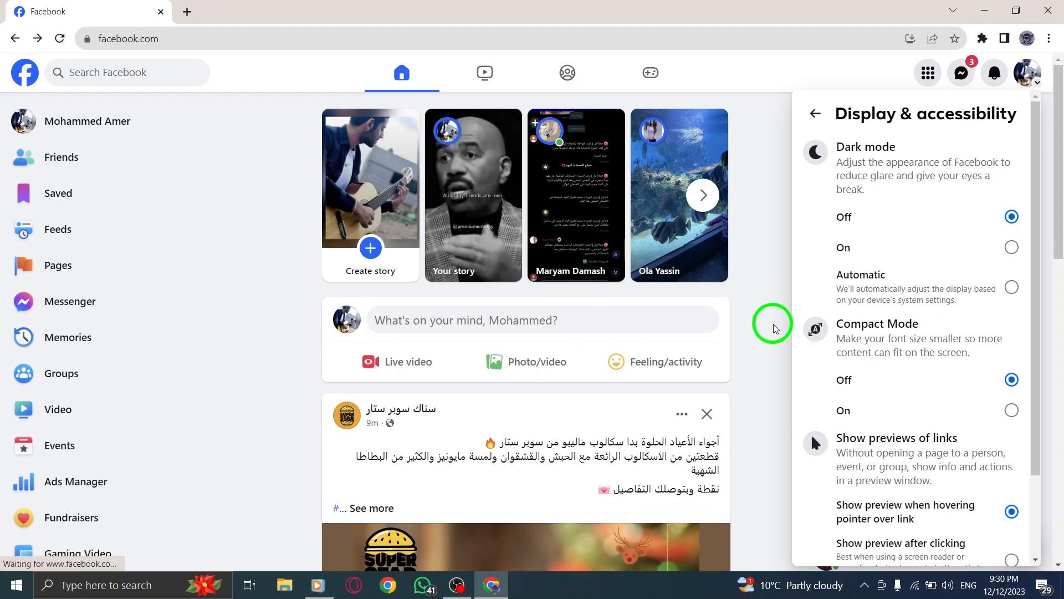